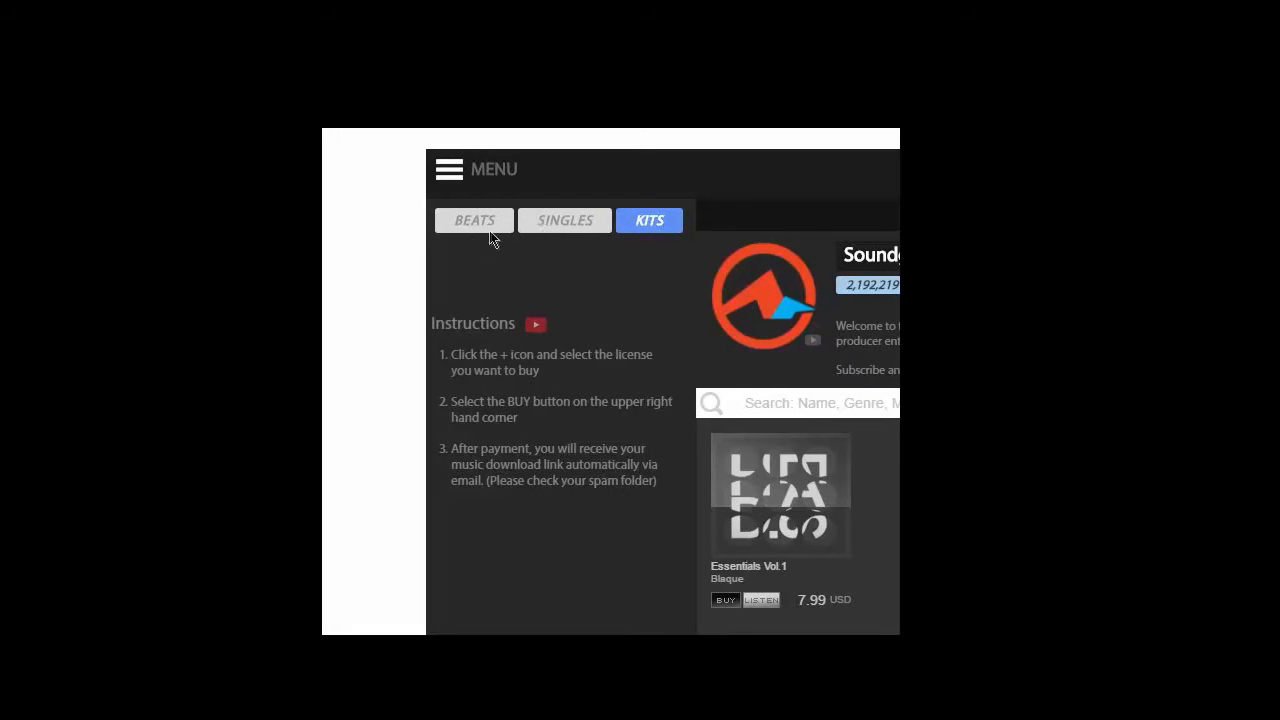
pyautogui.moveTo(638, 296)
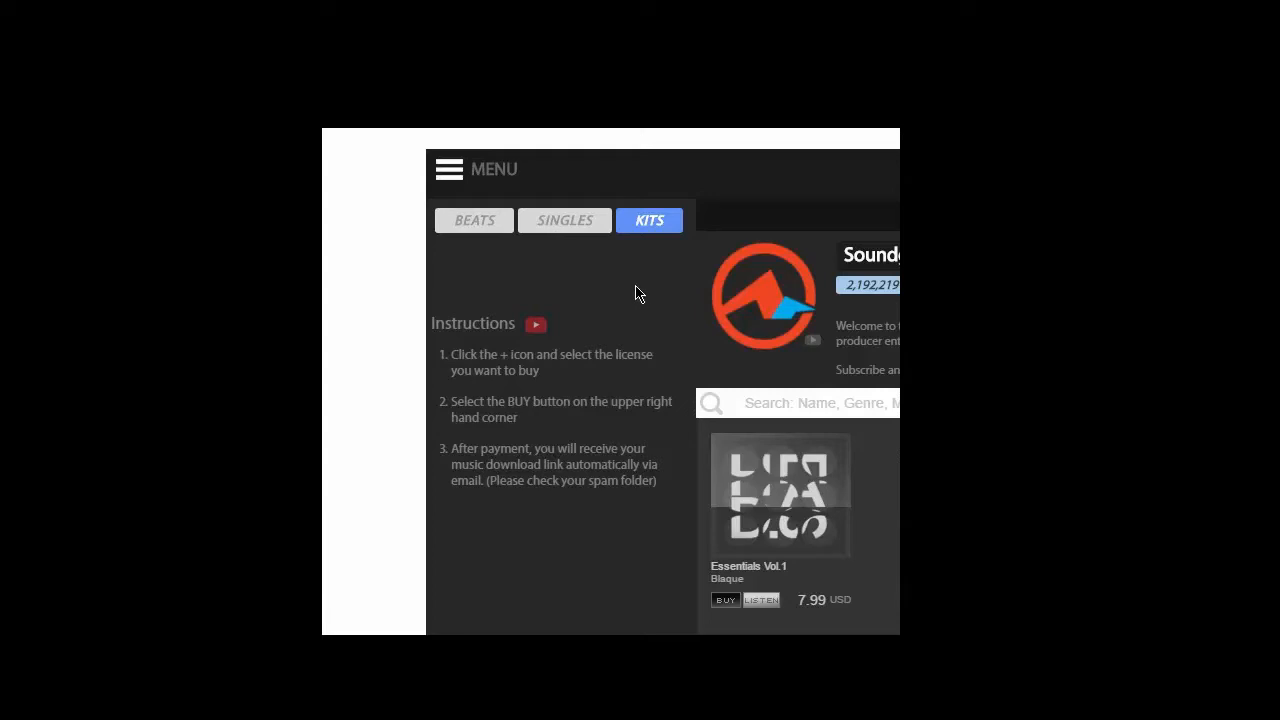
pyautogui.moveTo(492, 248)
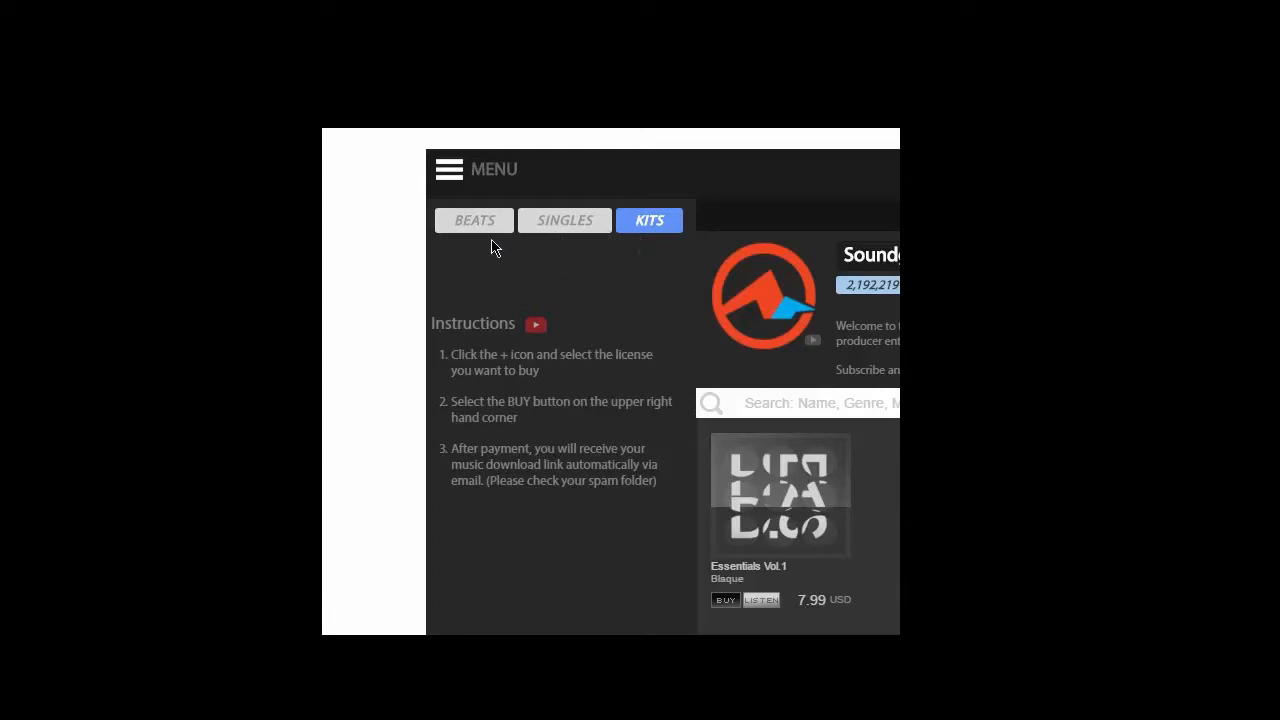
pyautogui.moveTo(590, 302)
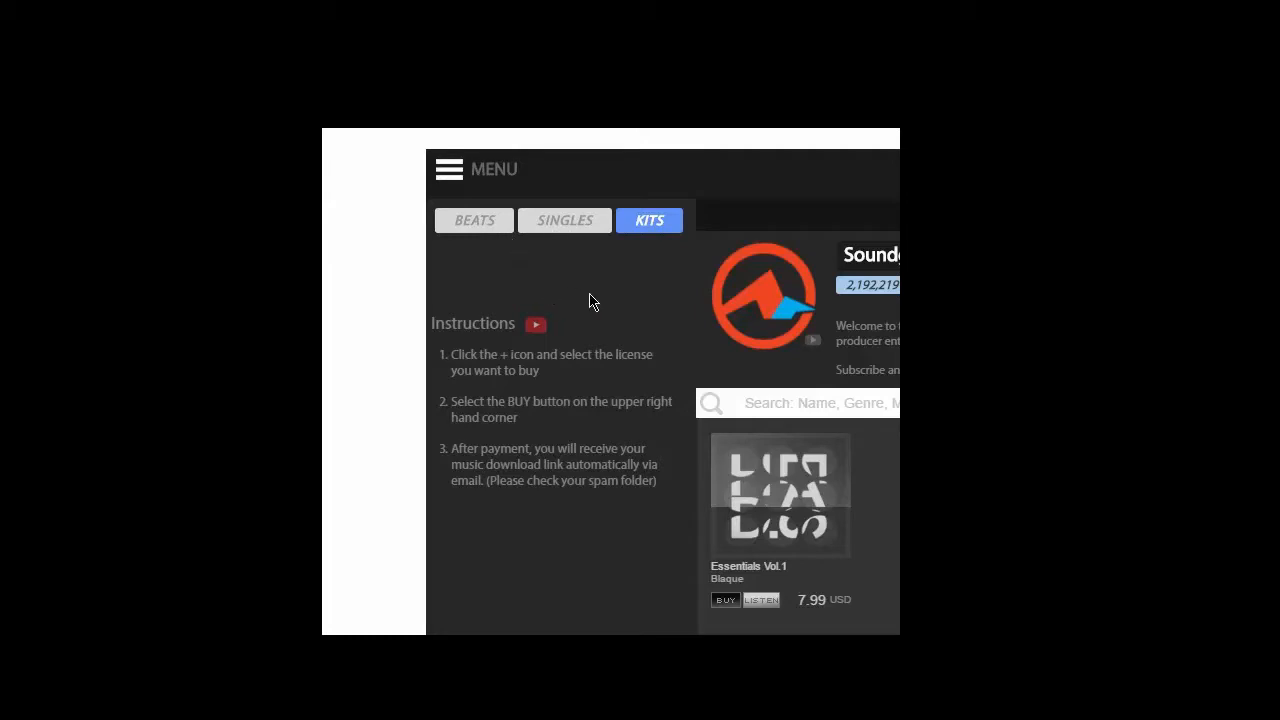
pyautogui.moveTo(648, 288)
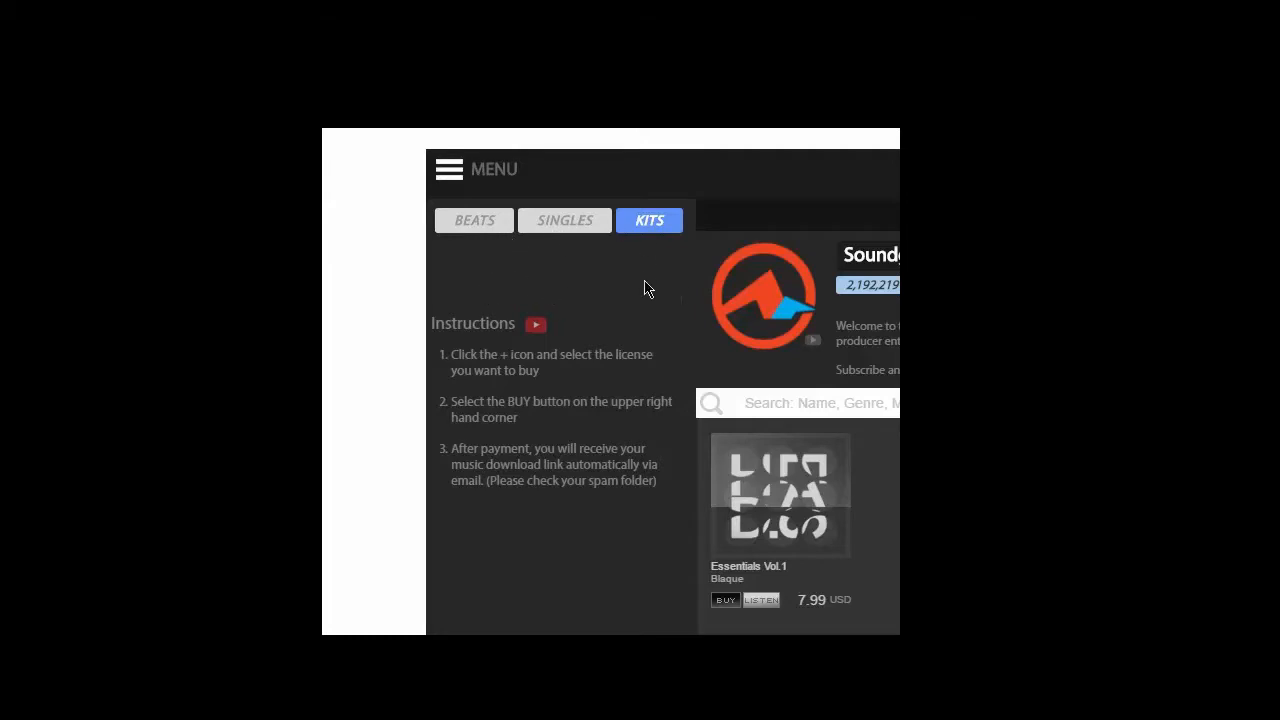
pyautogui.moveTo(704, 268)
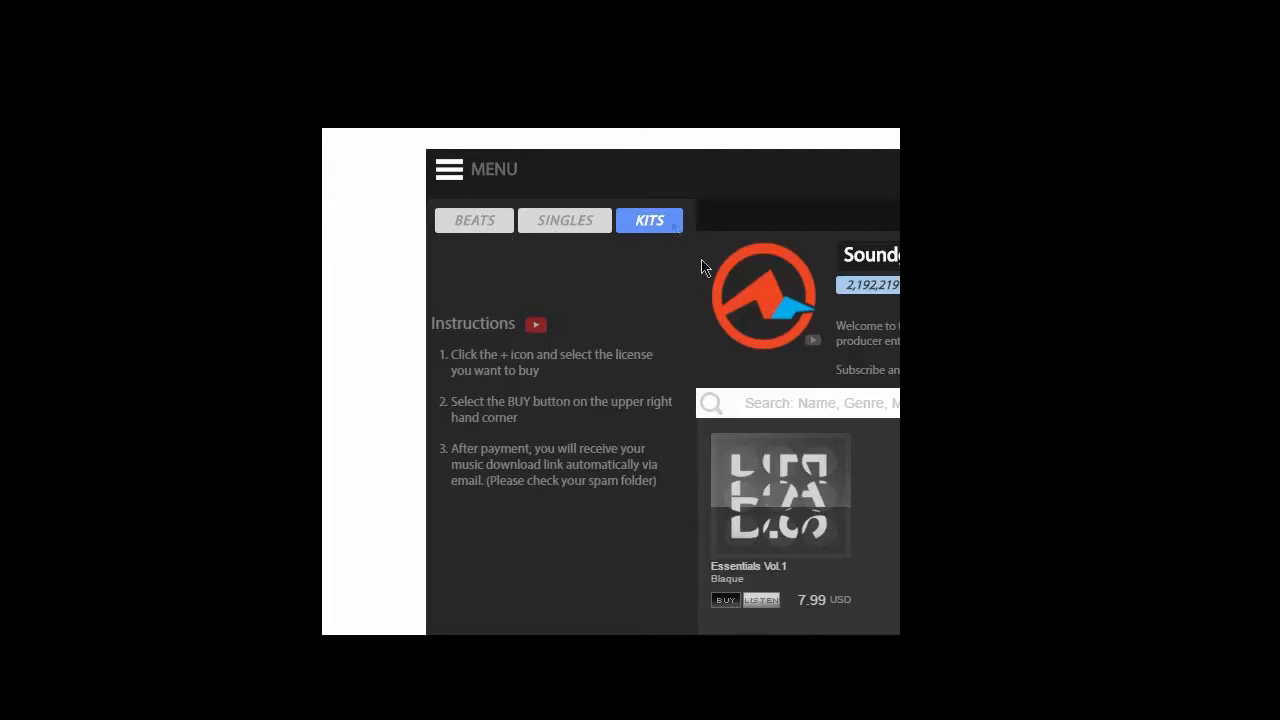
pyautogui.moveTo(640, 310)
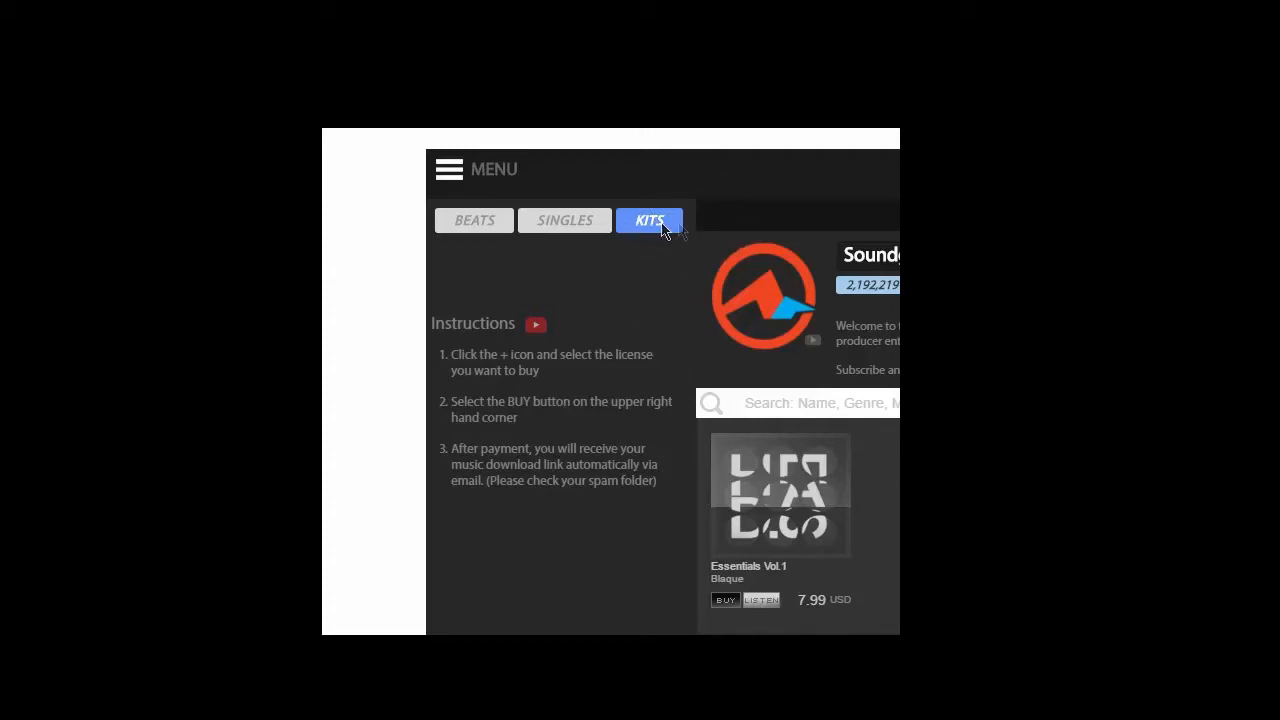
pyautogui.moveTo(760, 500)
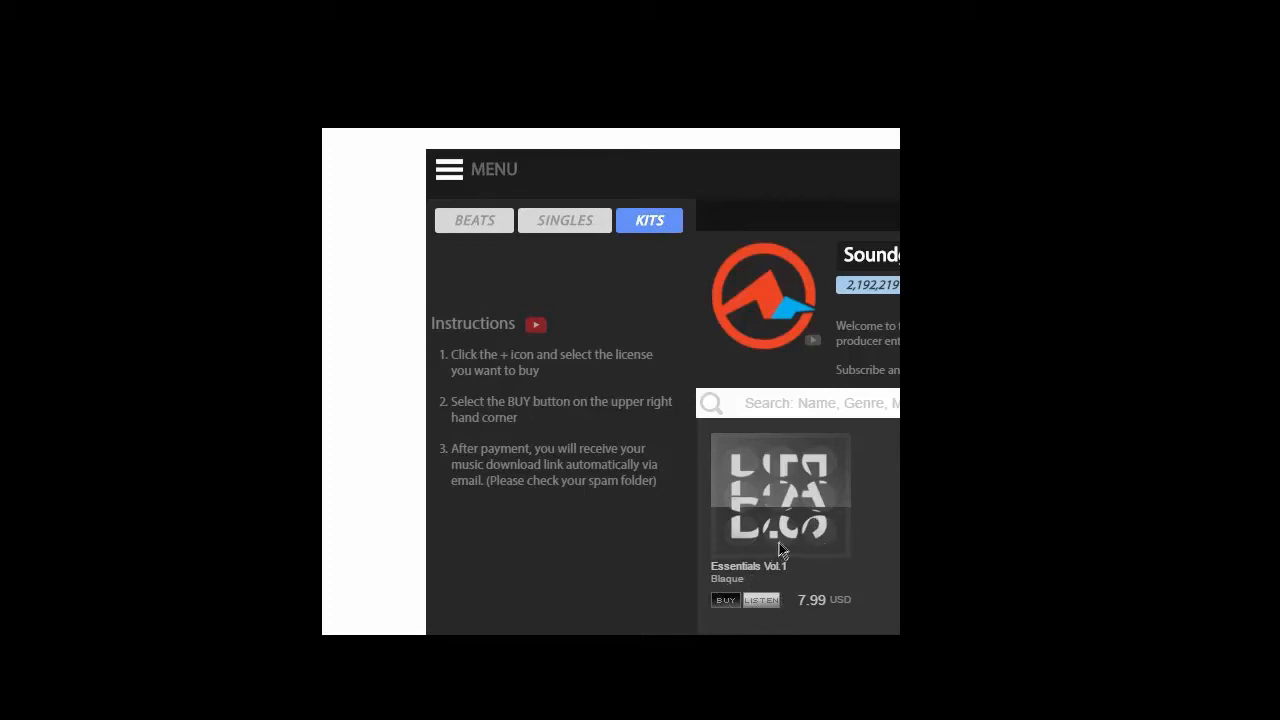
pyautogui.moveTo(904, 292)
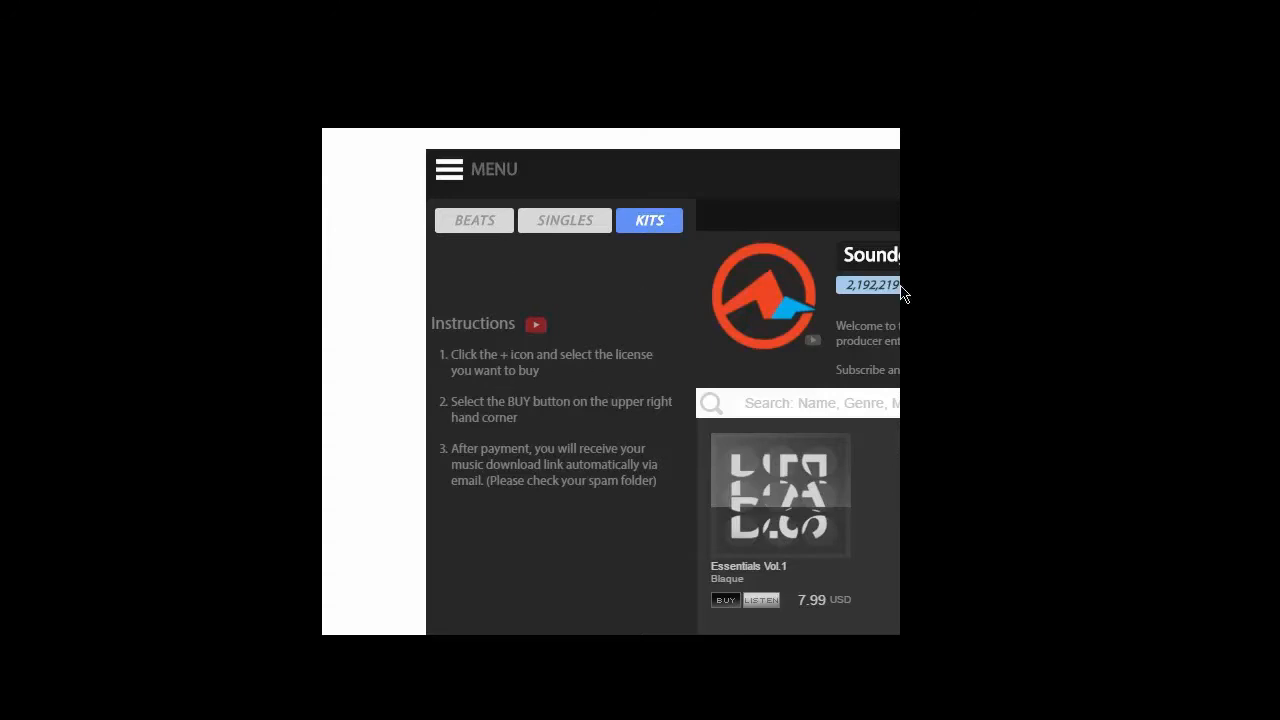
pyautogui.moveTo(652, 416)
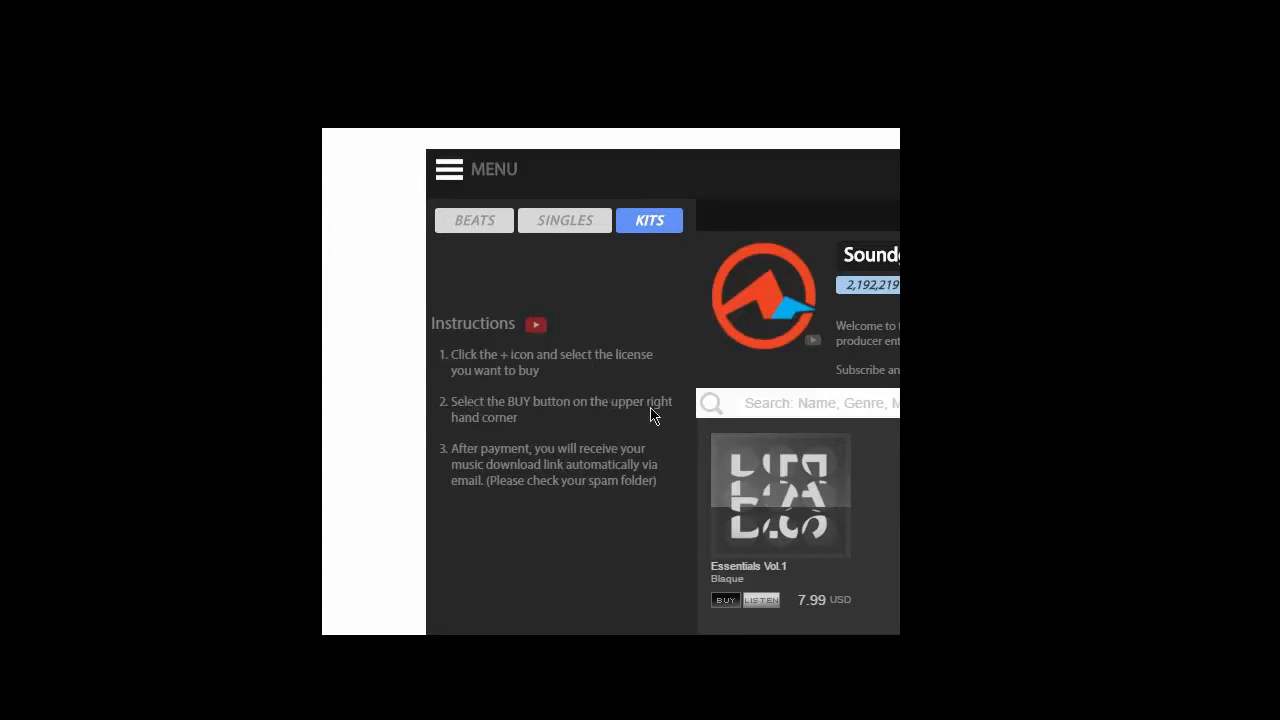
pyautogui.moveTo(878, 284)
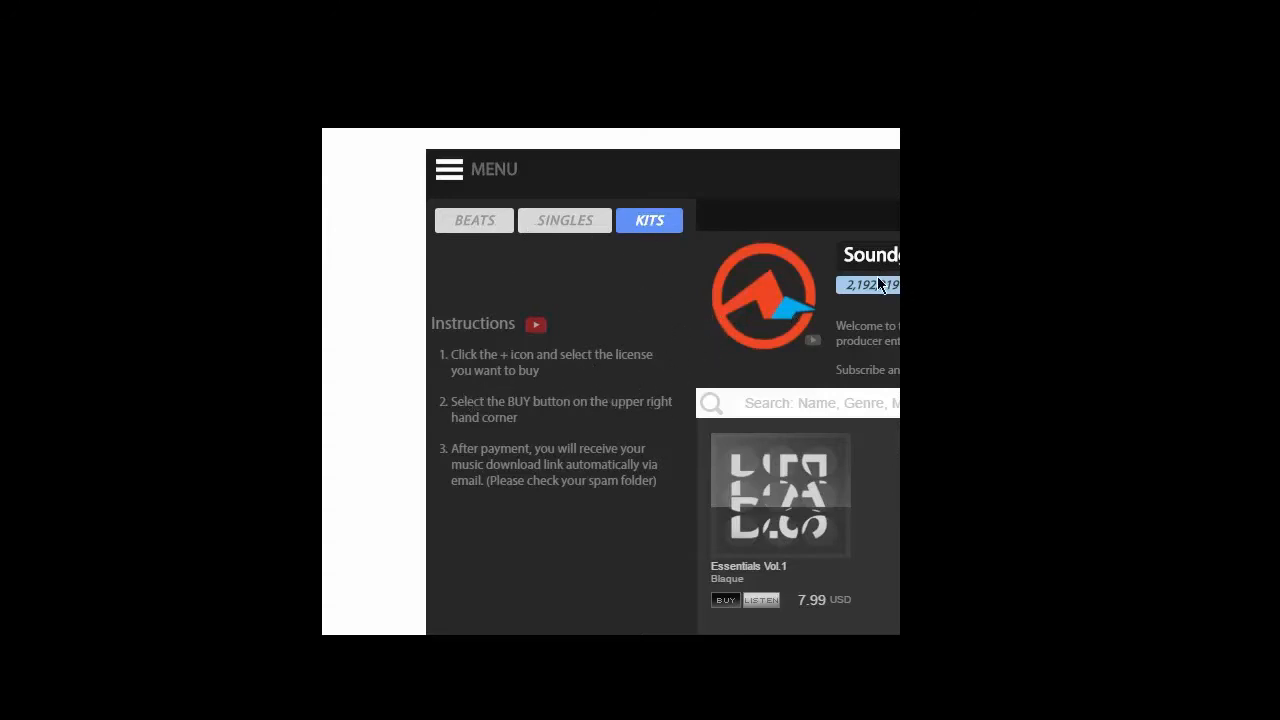
pyautogui.moveTo(738, 224)
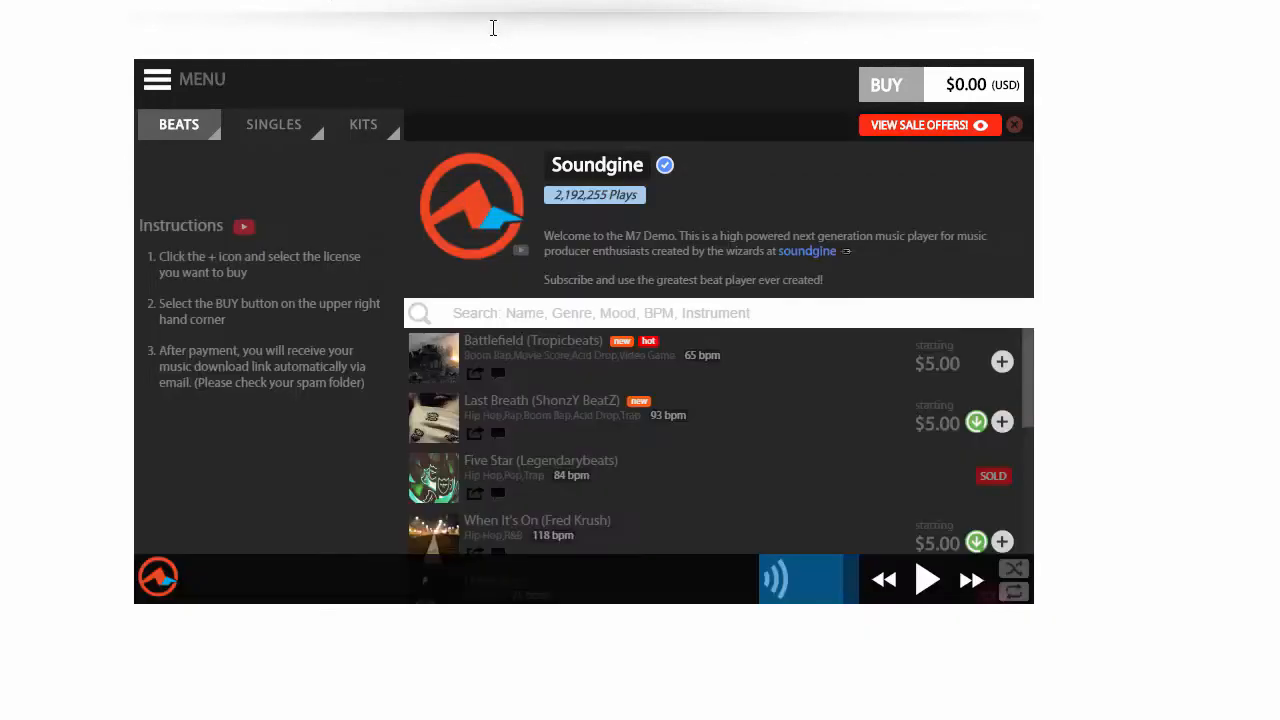
pyautogui.moveTo(292, 312)
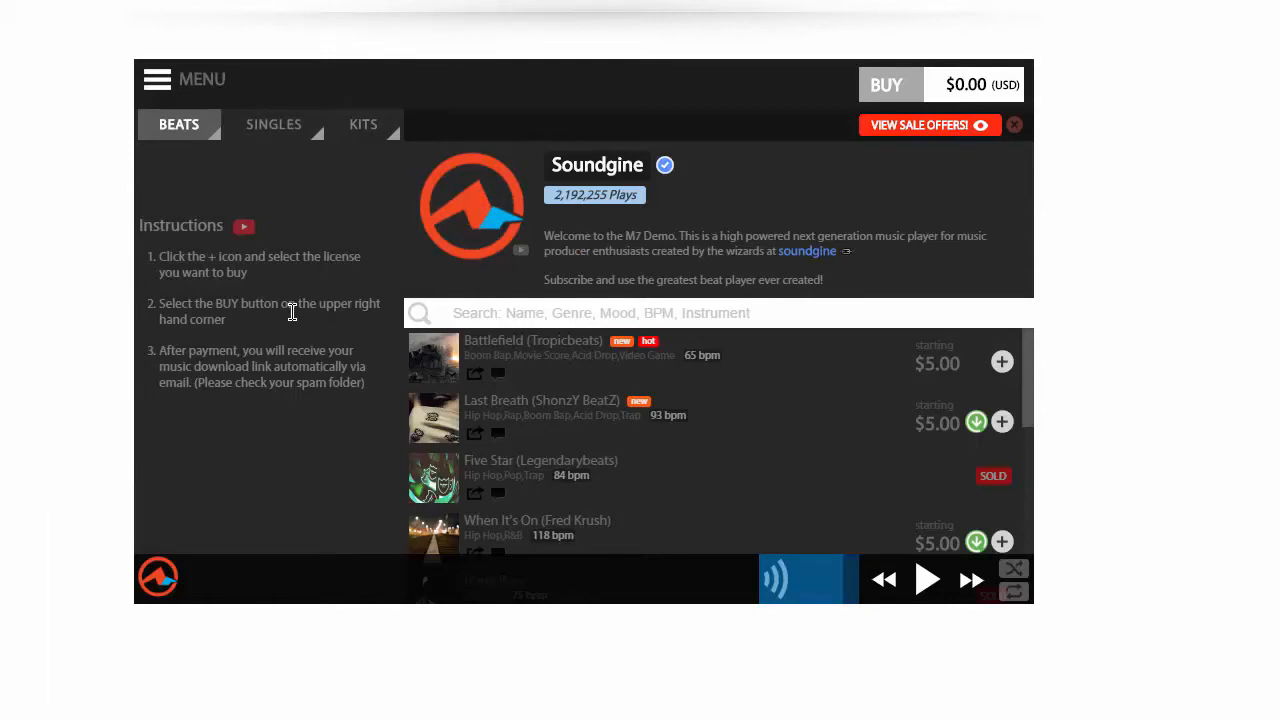
pyautogui.moveTo(264, 304)
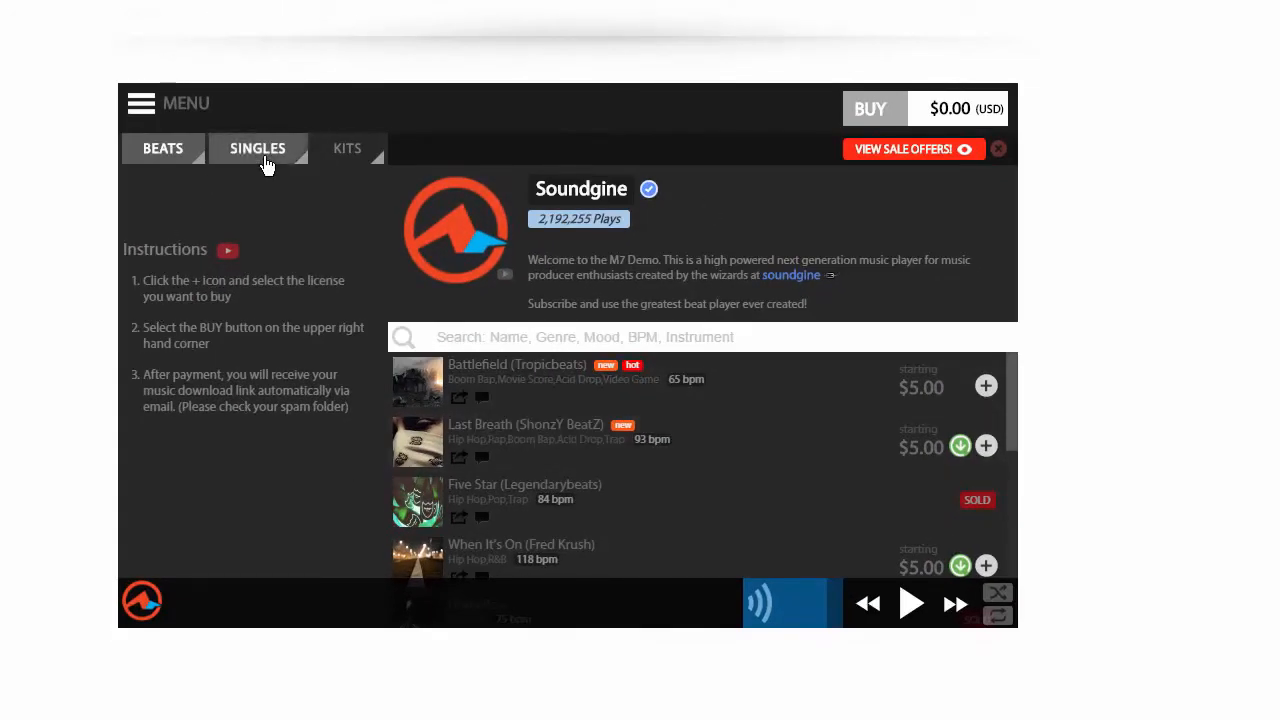
# - Show the Beats catalogue with Battlefield, Last Breath and Five Star listed
pyautogui.click(162, 148)
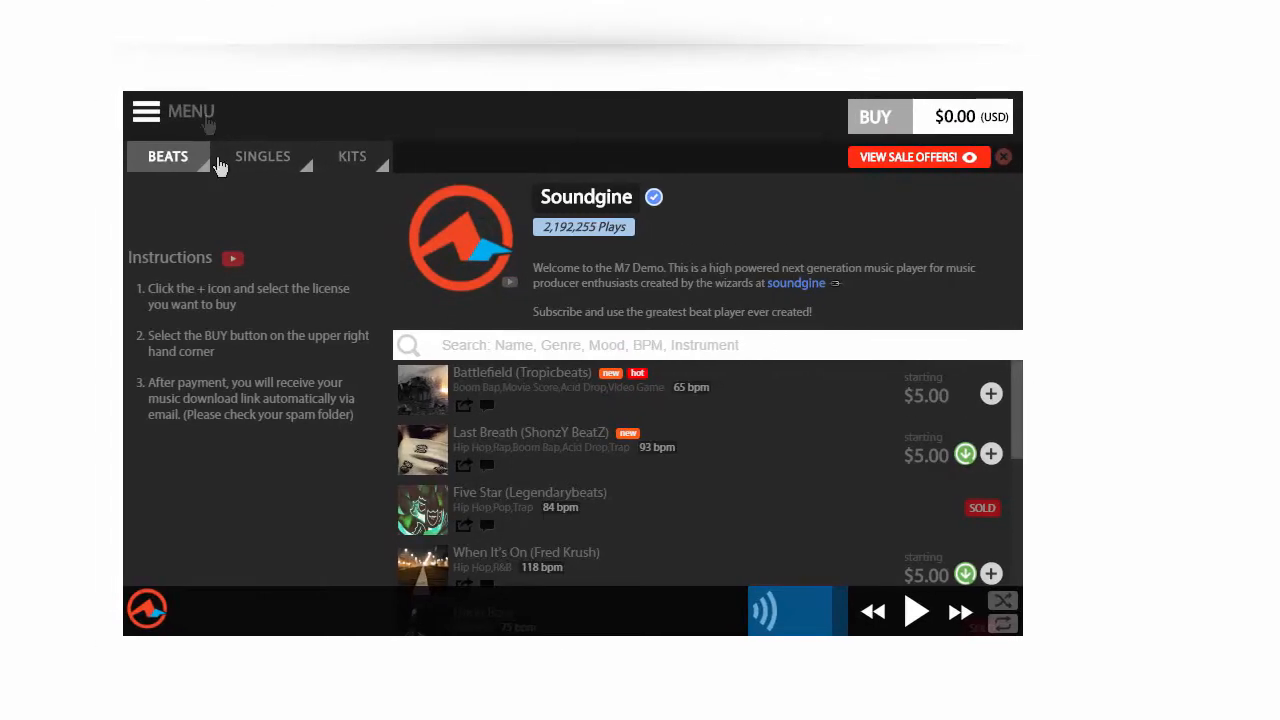
pyautogui.moveTo(268, 180)
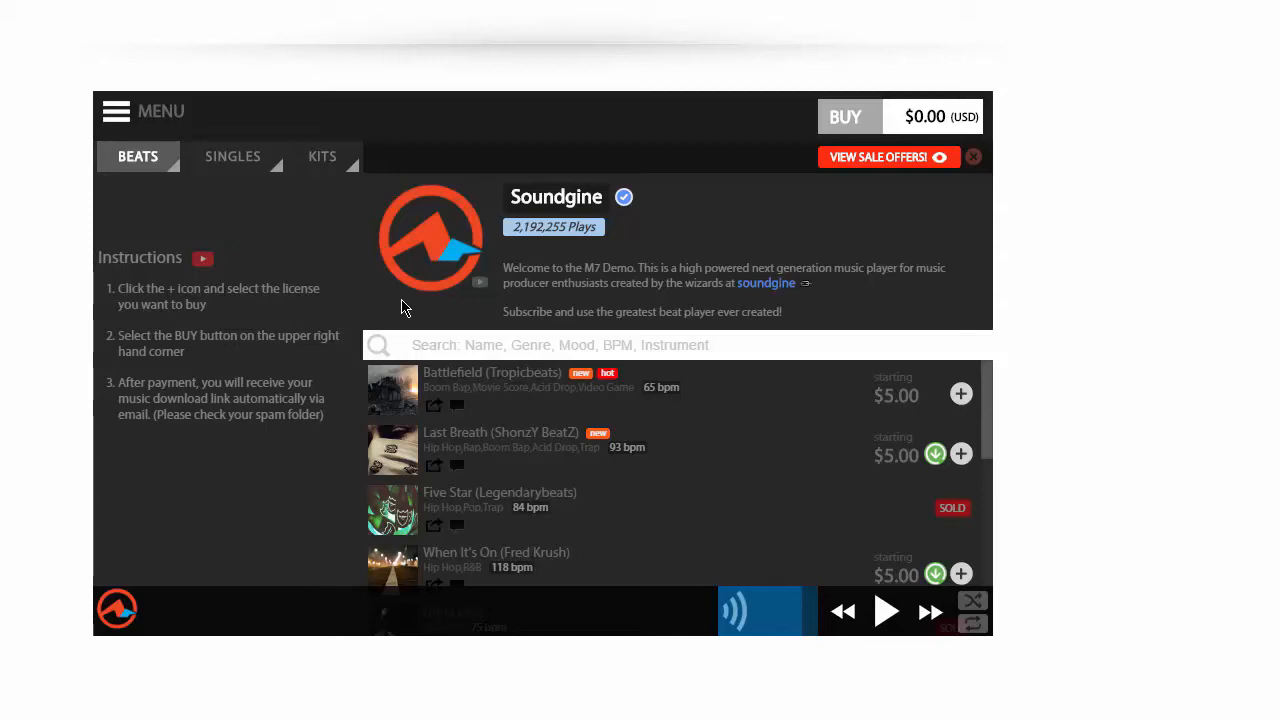
pyautogui.moveTo(96, 148)
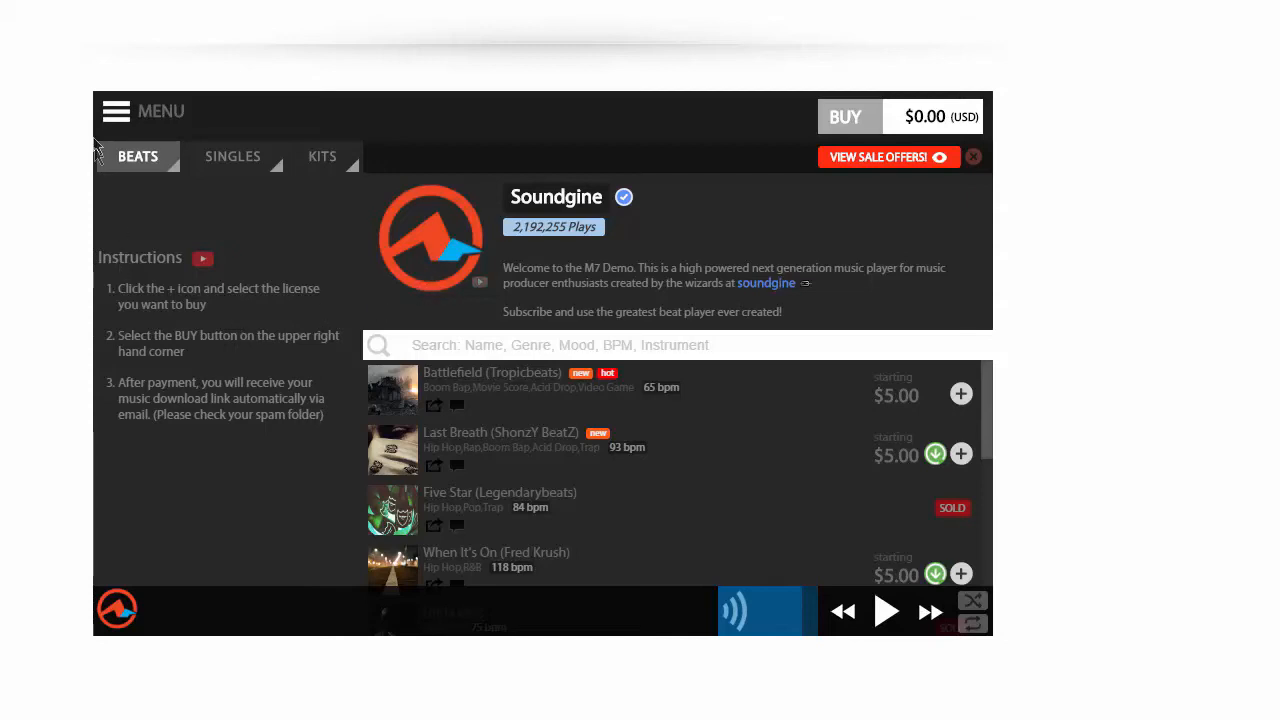
pyautogui.moveTo(360, 194)
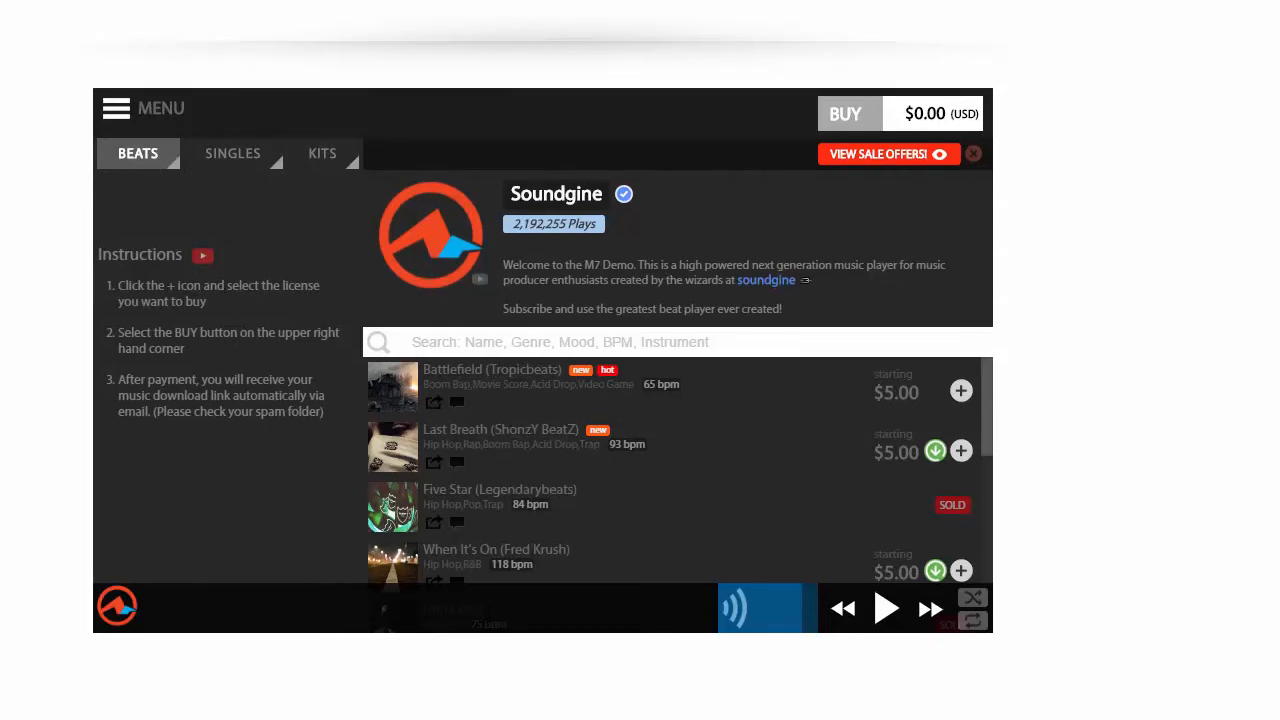
# - In Player Setup's Customize Theme Colors, set the Tab Indicator Color to green
pyautogui.click(116, 108)
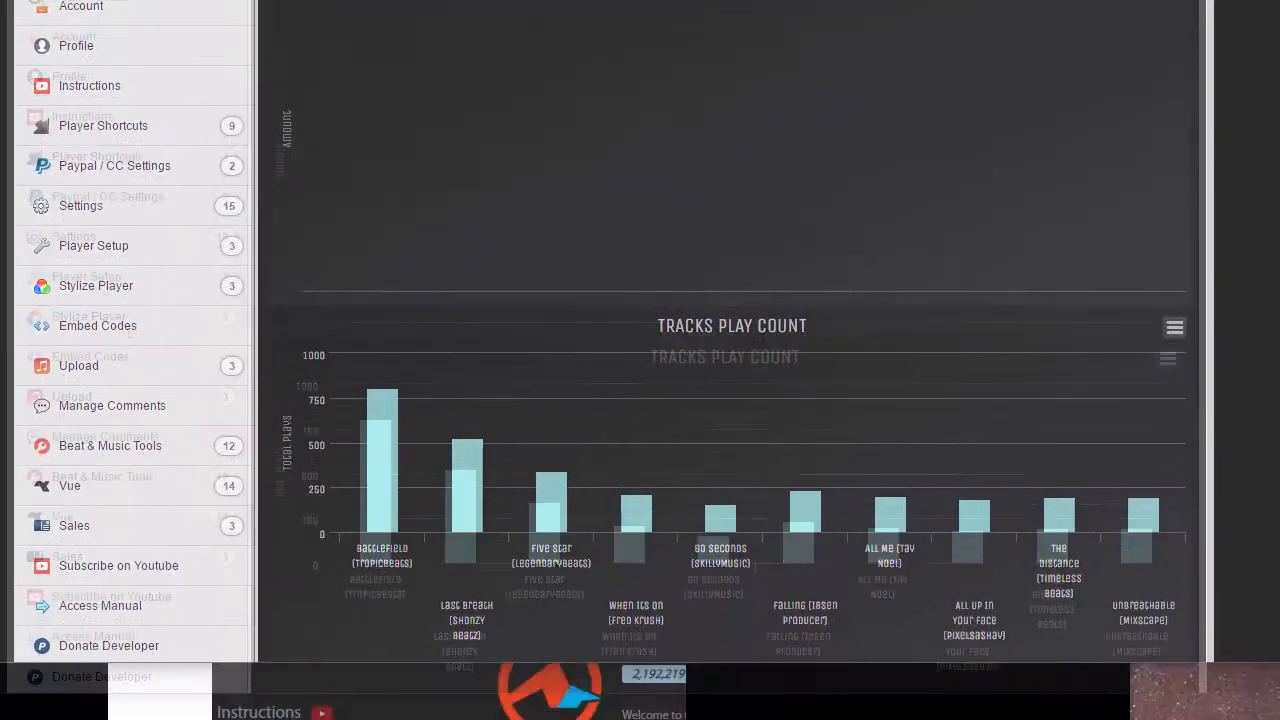
pyautogui.scroll(-3)
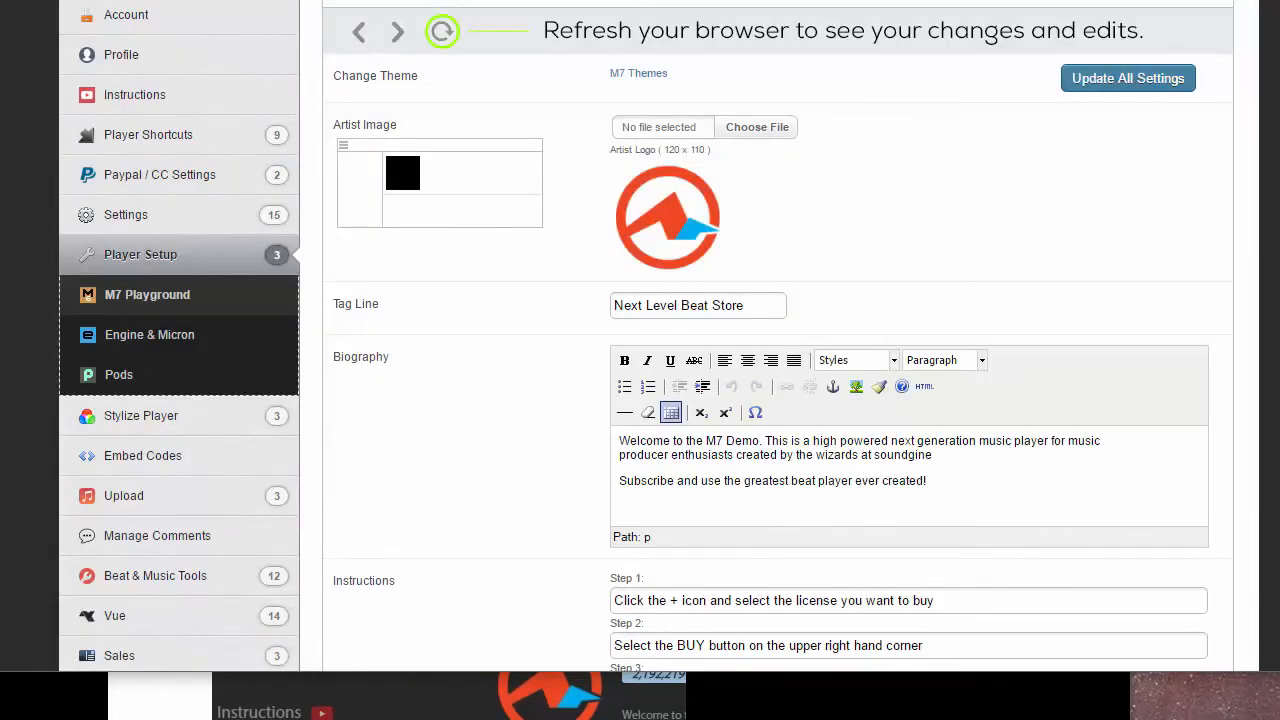
pyautogui.scroll(-3)
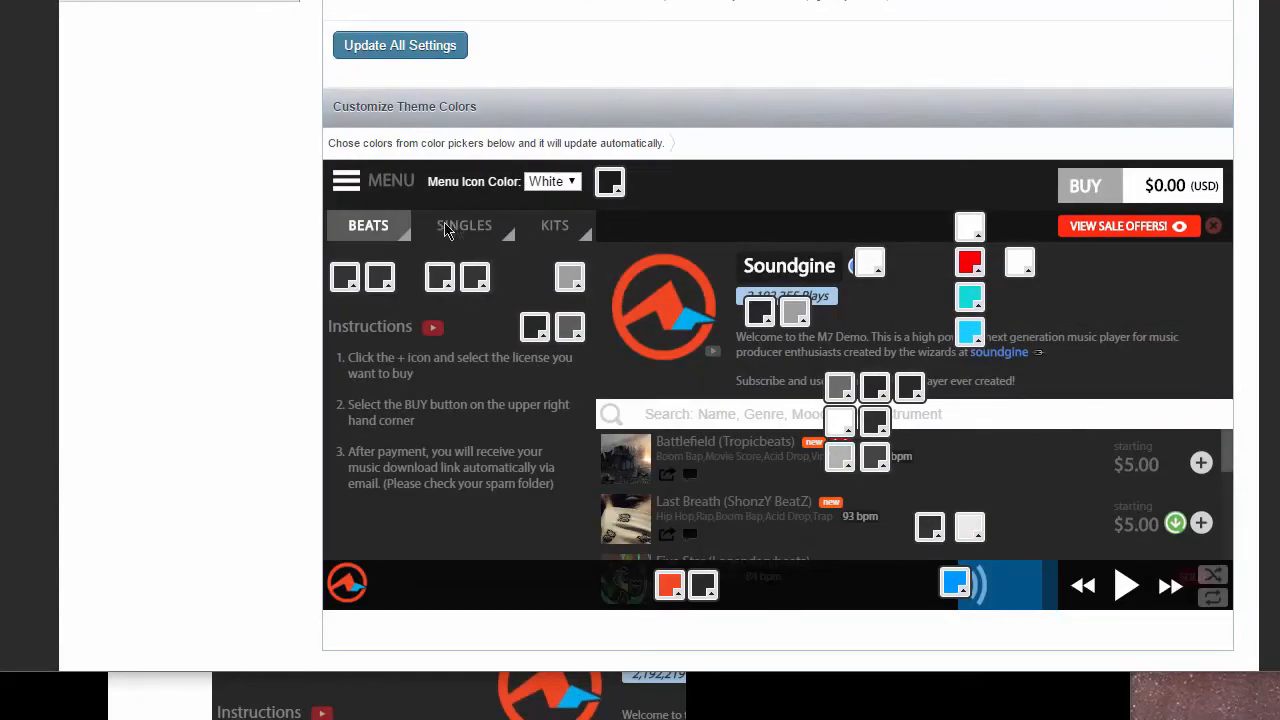
pyautogui.moveTo(570, 278)
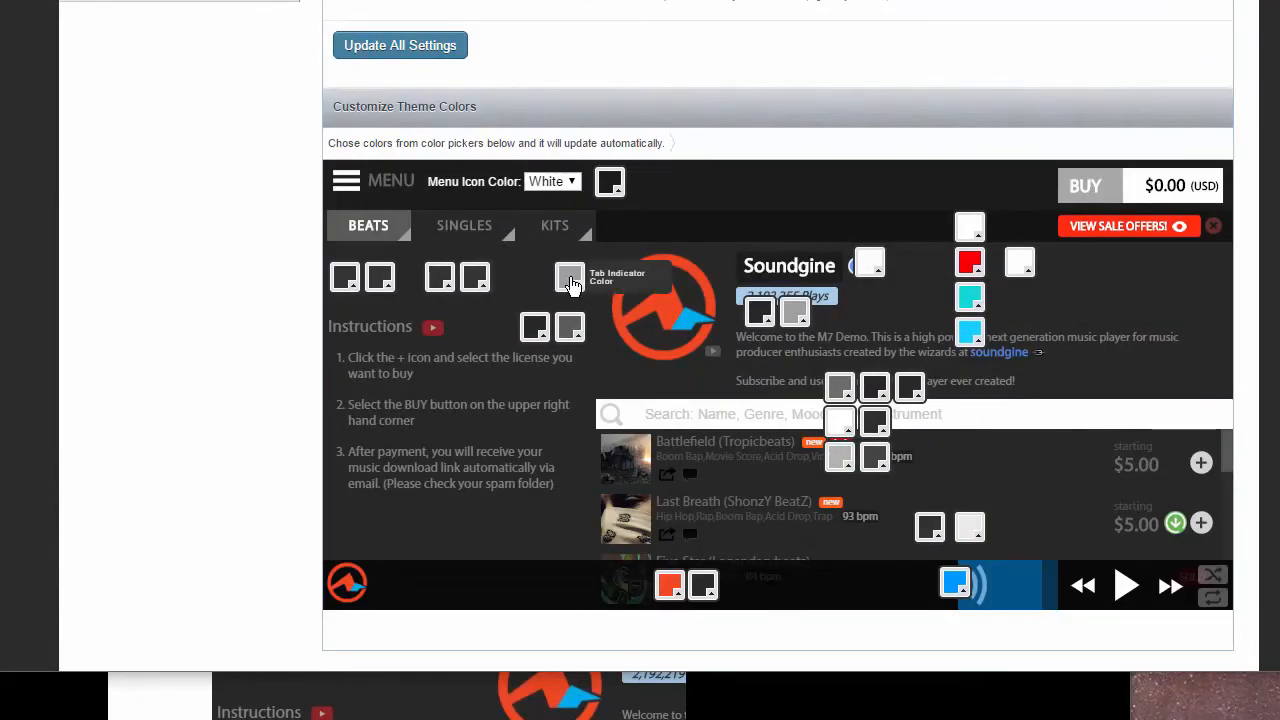
pyautogui.click(568, 278)
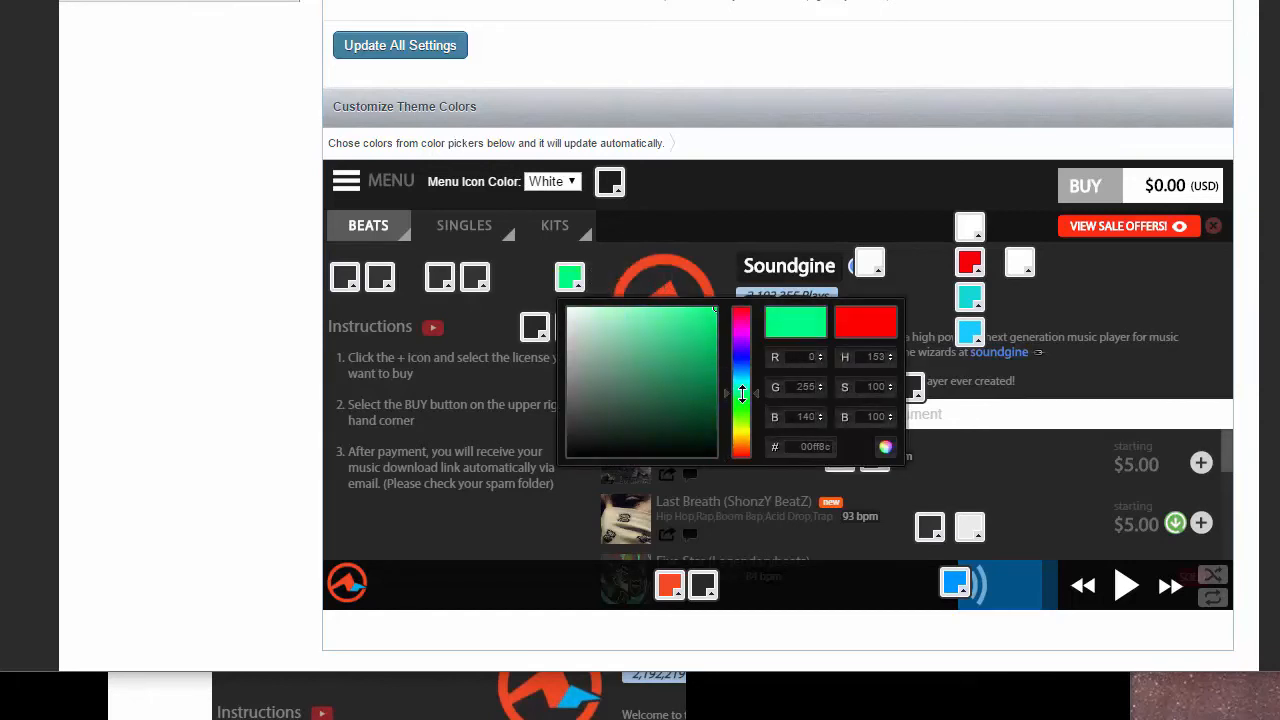
pyautogui.moveTo(742, 392); pyautogui.dragTo(742, 422)
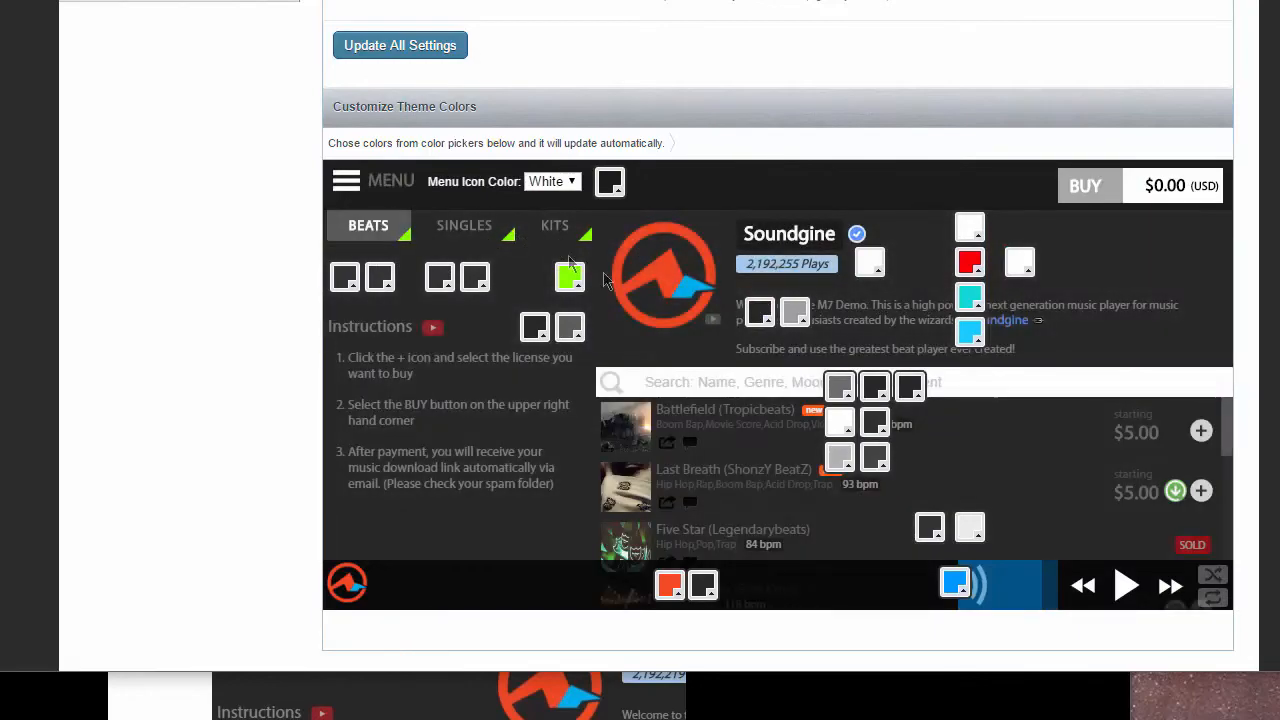
pyautogui.scroll(-3)
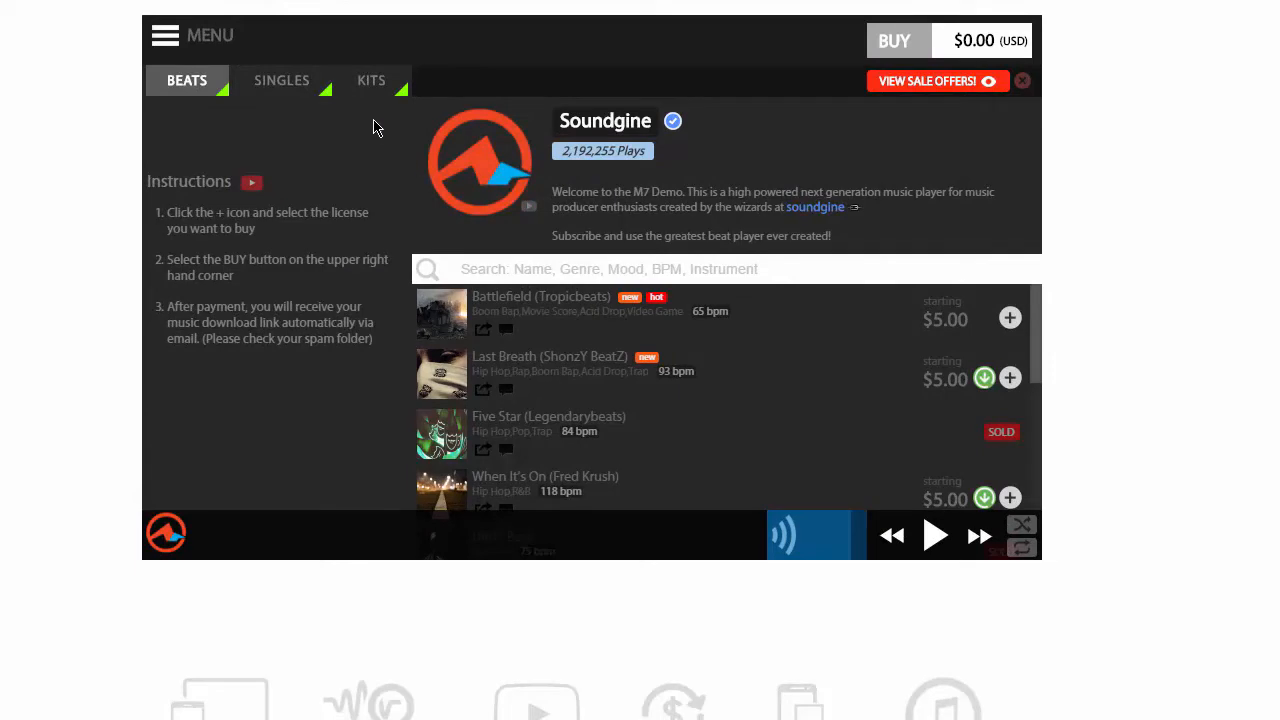
pyautogui.moveTo(372, 80)
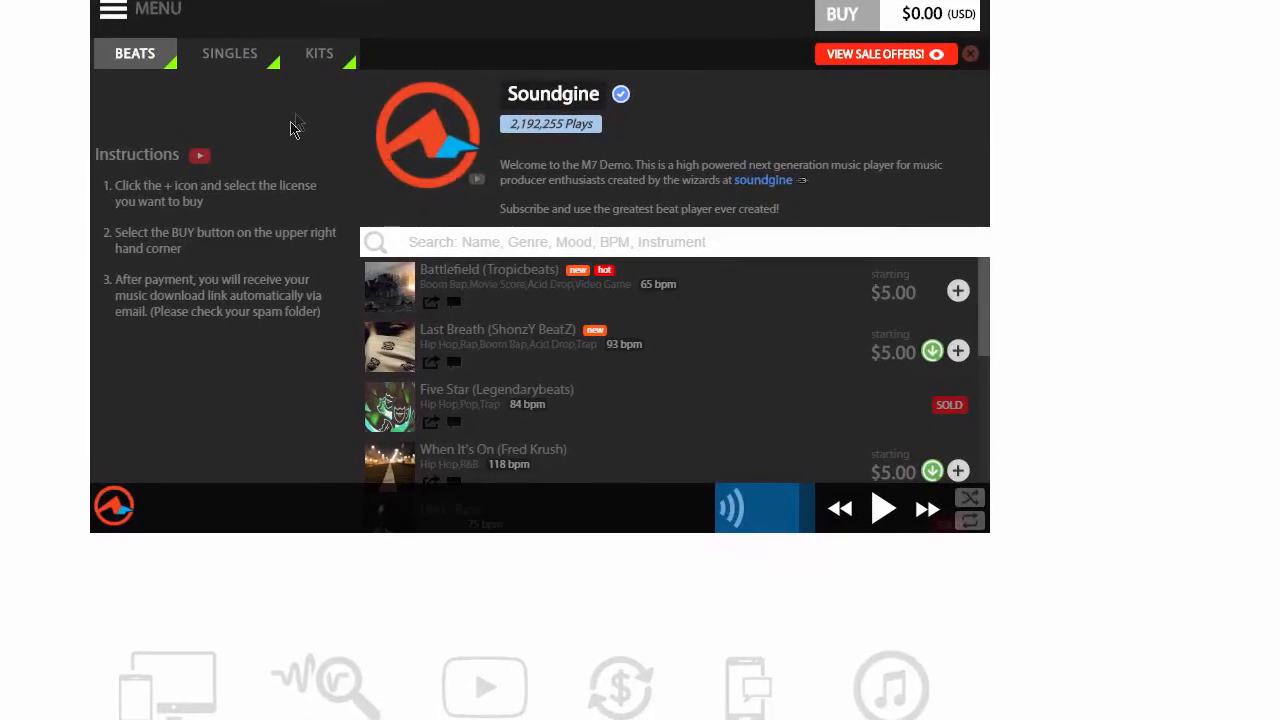
pyautogui.click(320, 52)
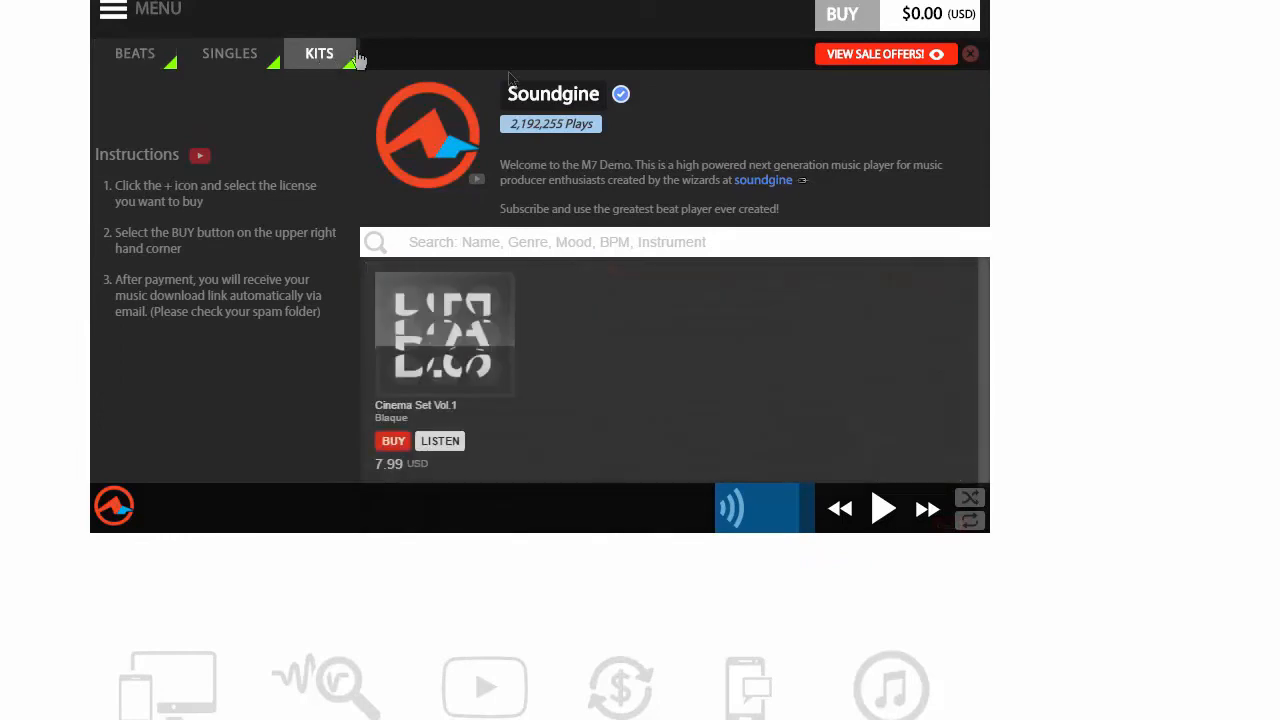
pyautogui.moveTo(440, 442)
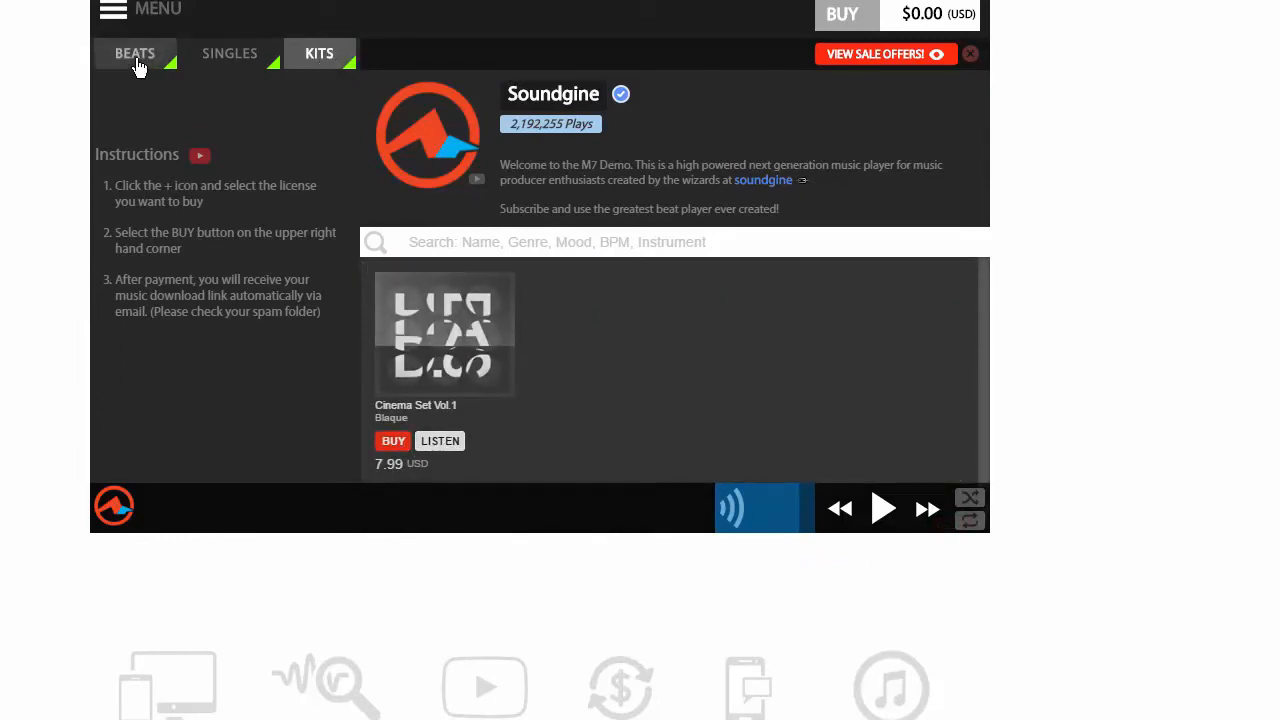
pyautogui.click(136, 52)
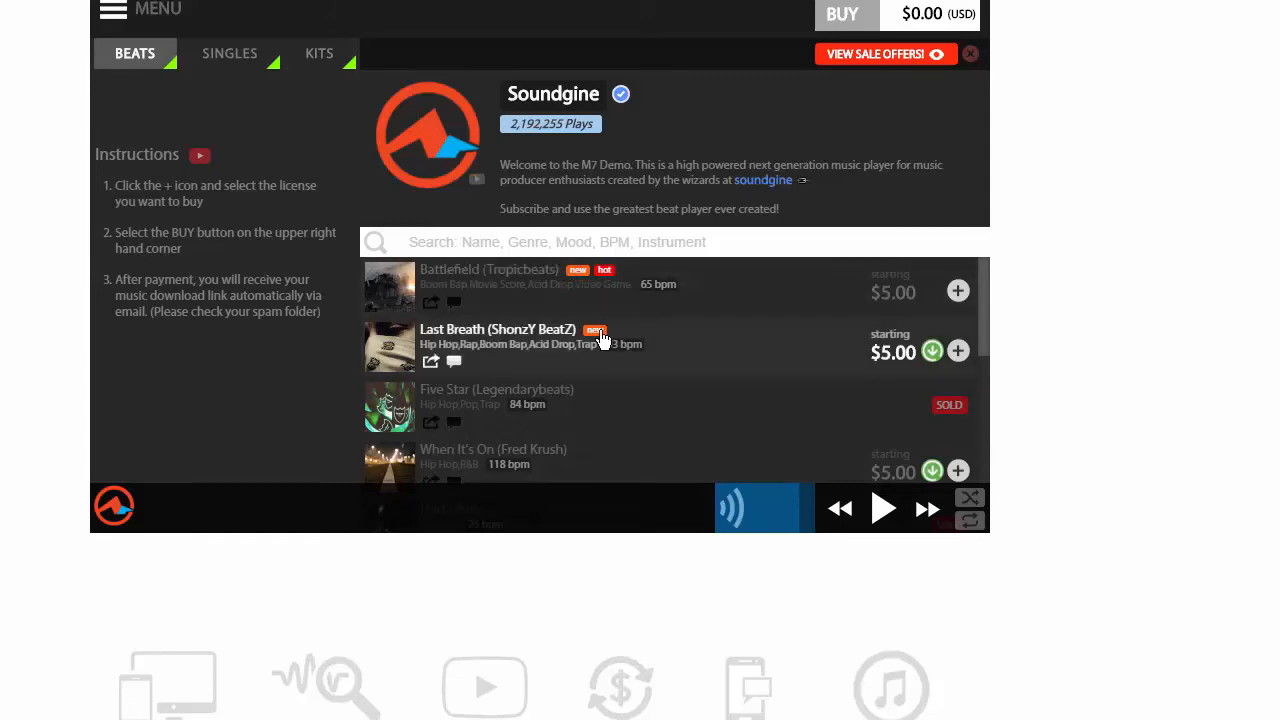
pyautogui.moveTo(608, 304)
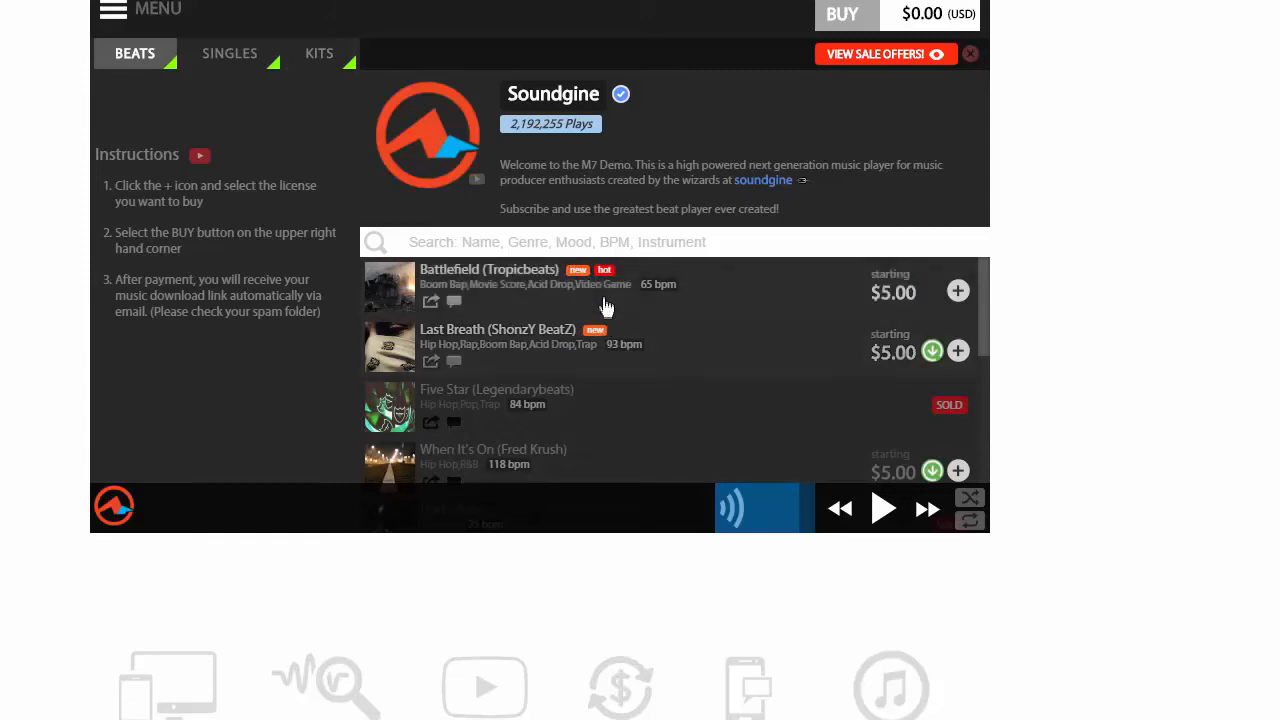
pyautogui.click(320, 52)
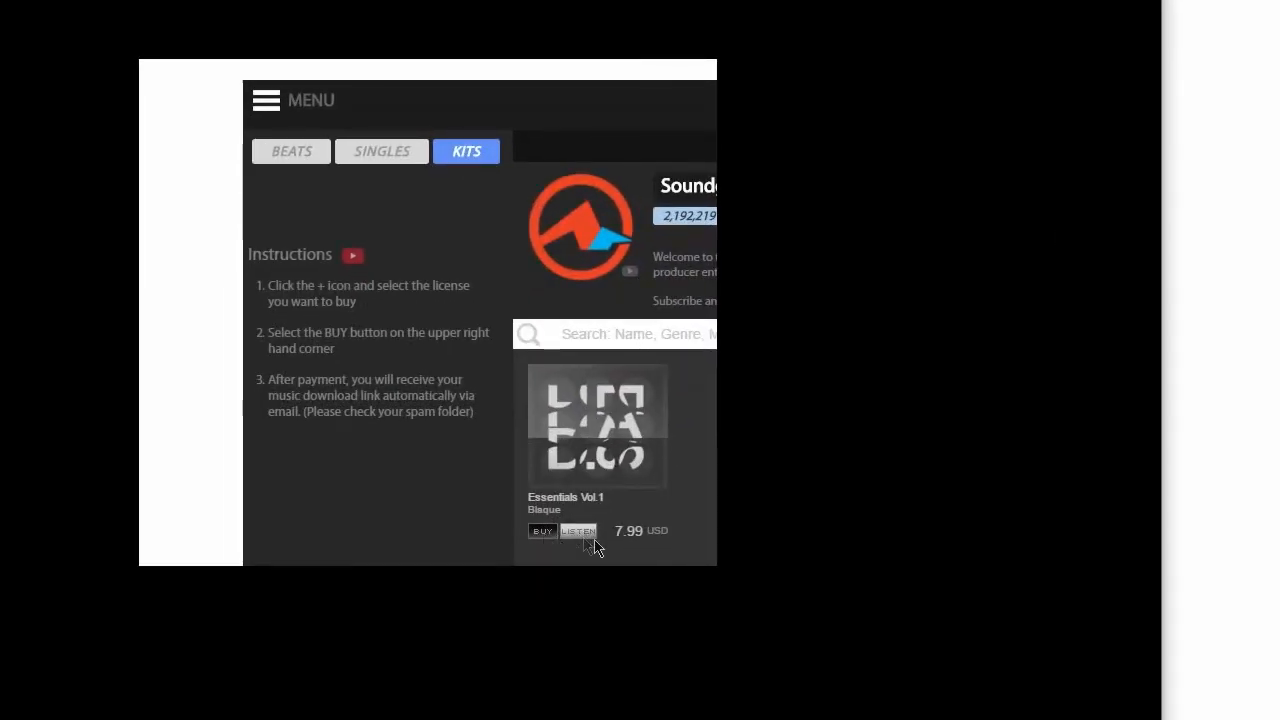
pyautogui.moveTo(668, 564)
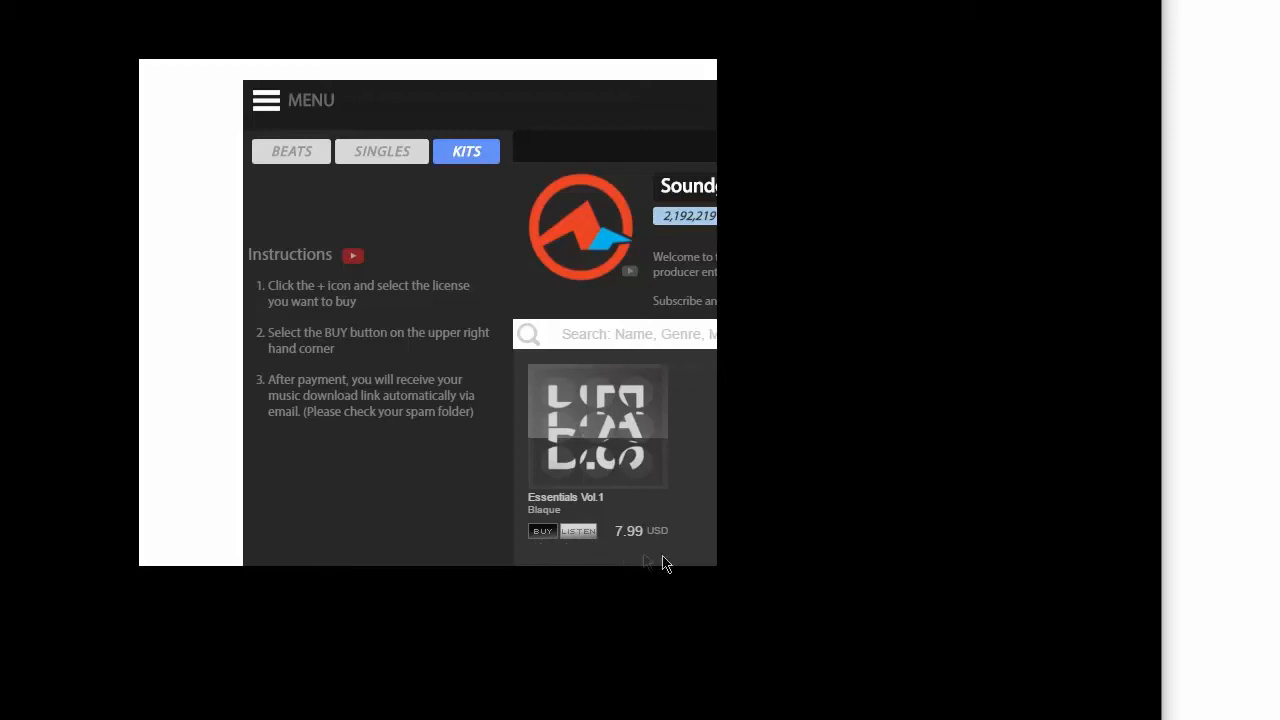
pyautogui.moveTo(584, 536)
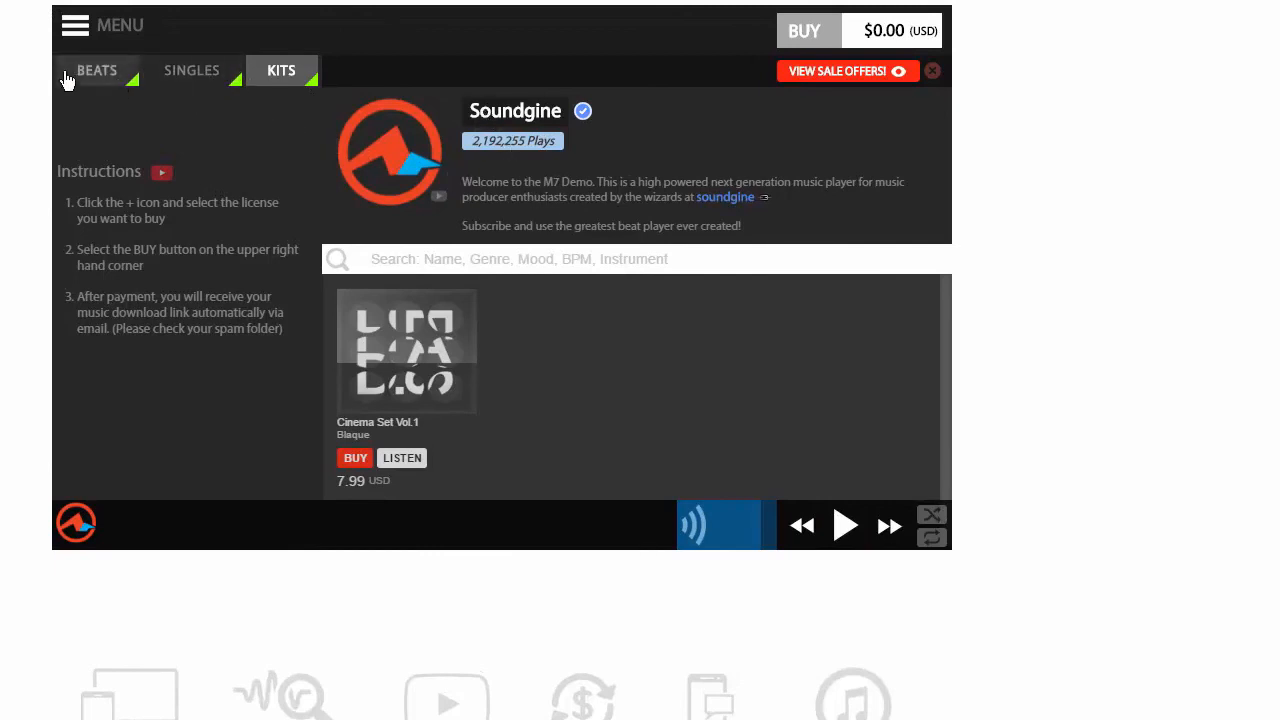
pyautogui.moveTo(288, 248)
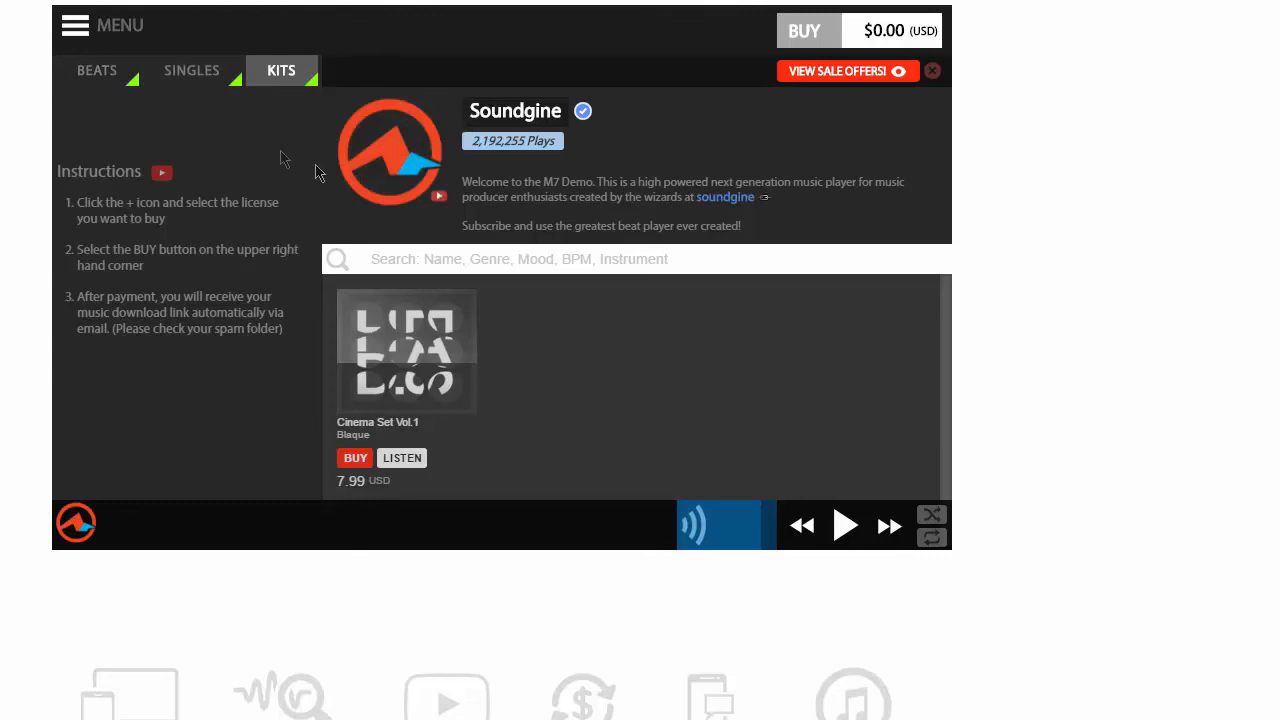
# - Return from the Kits listing to the Beats tab showing the beats list
pyautogui.click(96, 70)
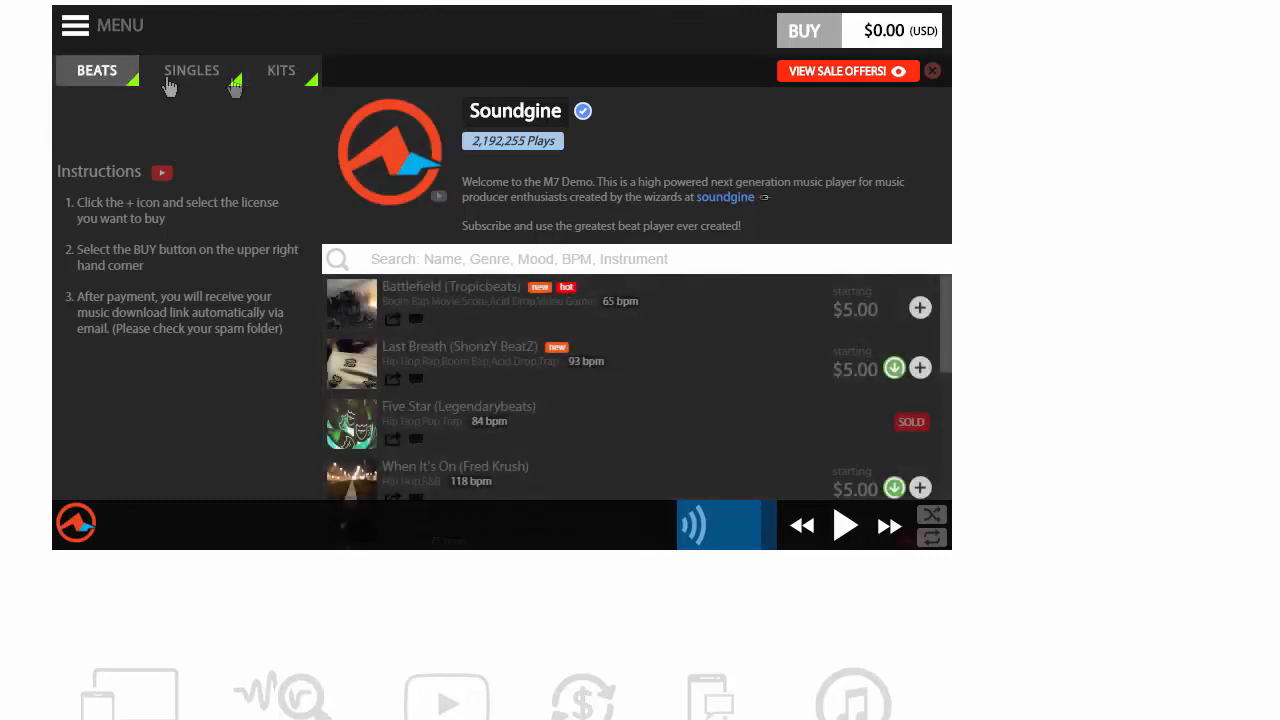
pyautogui.moveTo(556, 460)
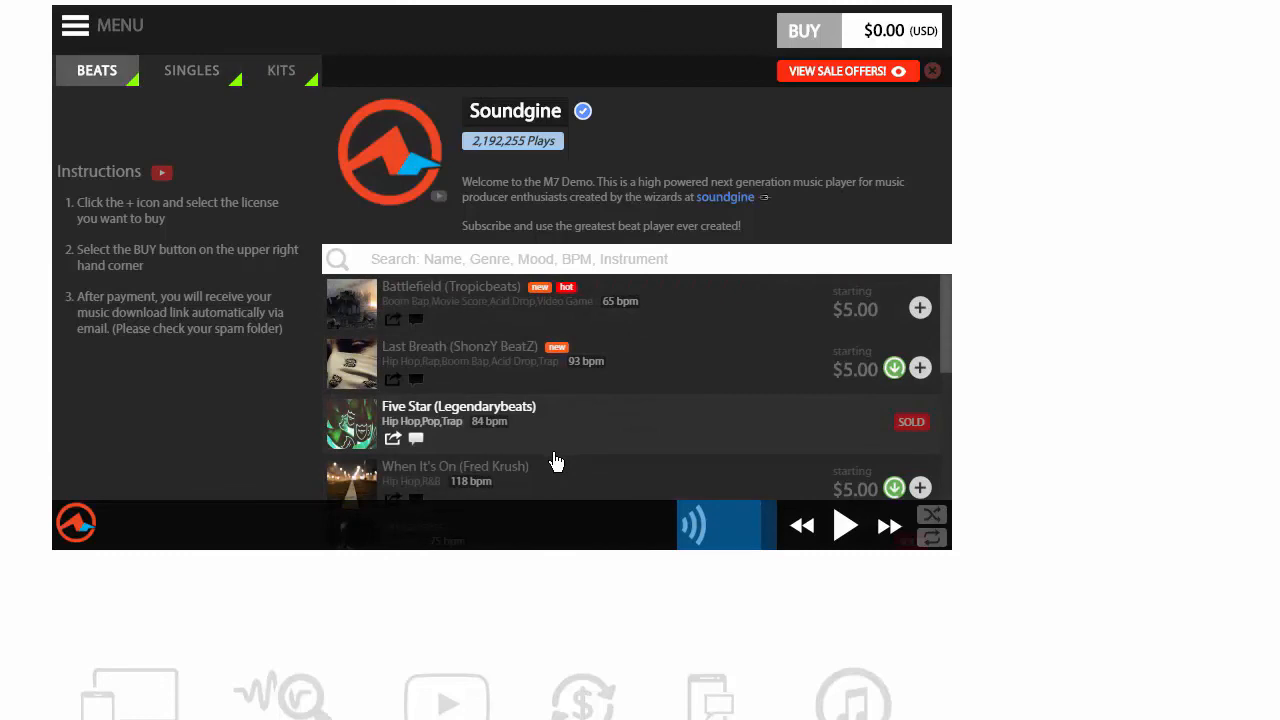